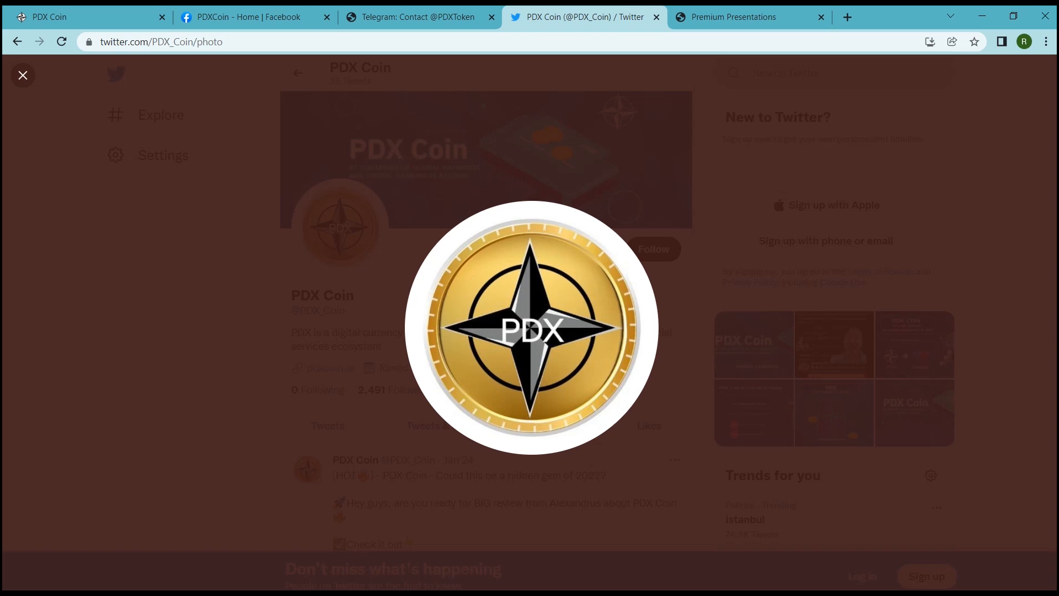
Step: Close the enlarged PDX Coin avatar to return to the profile page with its bio and 2,491 followers
click(22, 75)
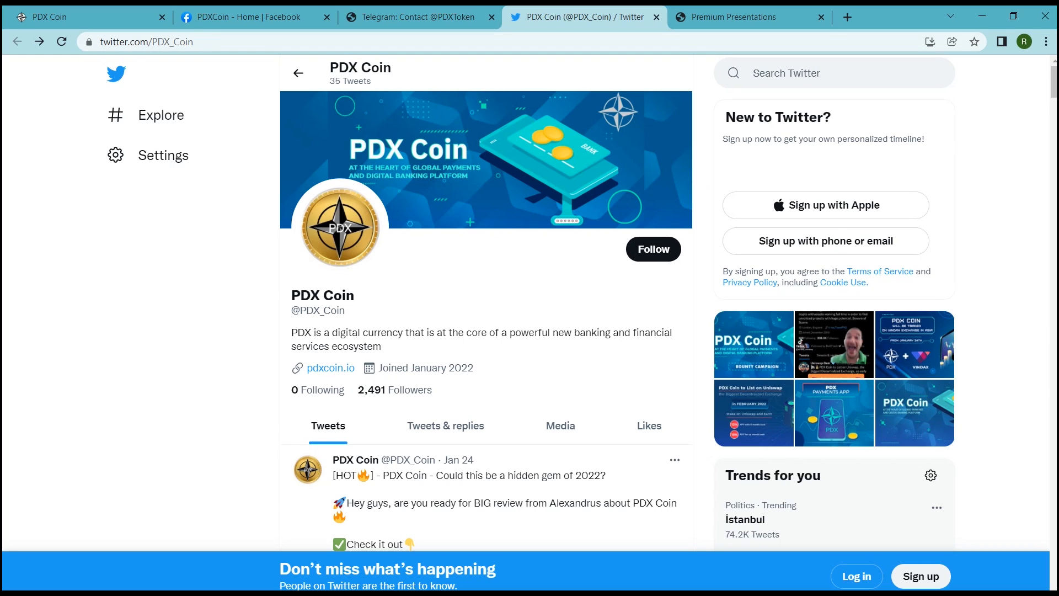
Step: Scroll the PDX Coin timeline past the YouTube review, Bounty and Uniswap tweets to the Jan 21 Vindax listing
scroll(down, 3)
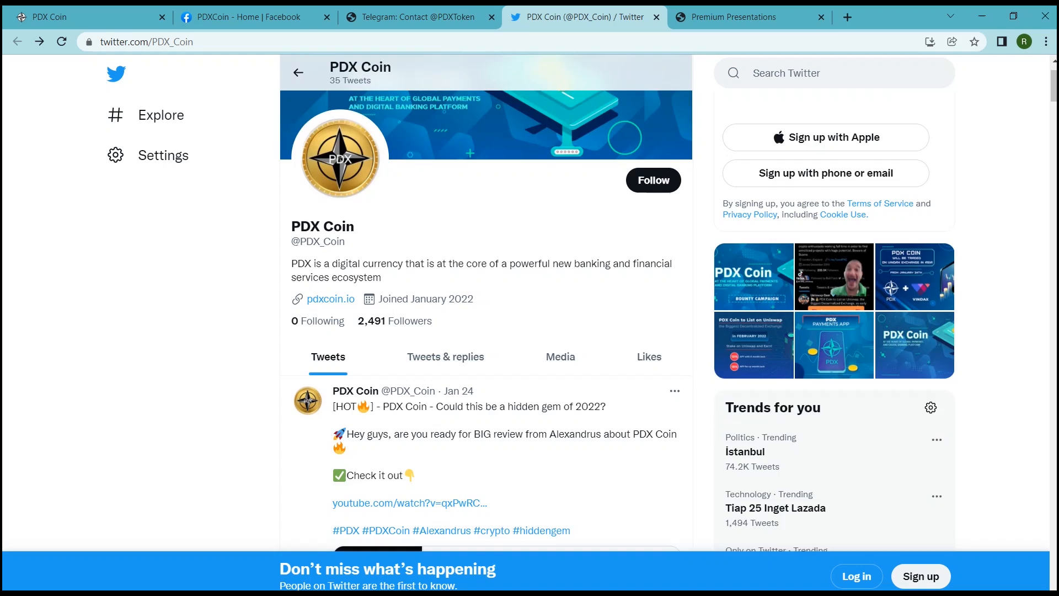
scroll(down, 3)
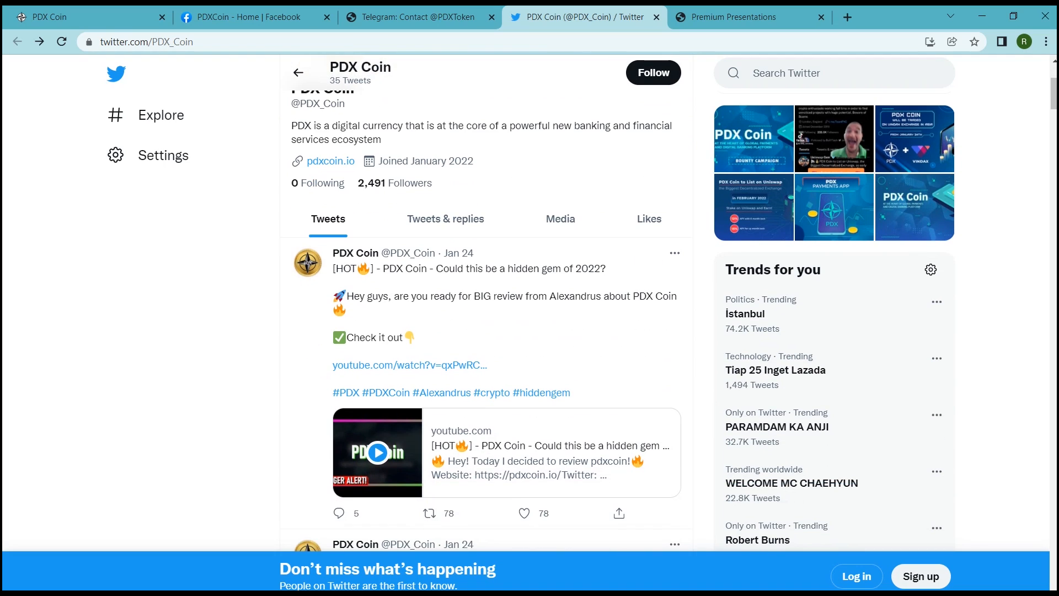
scroll(down, 3)
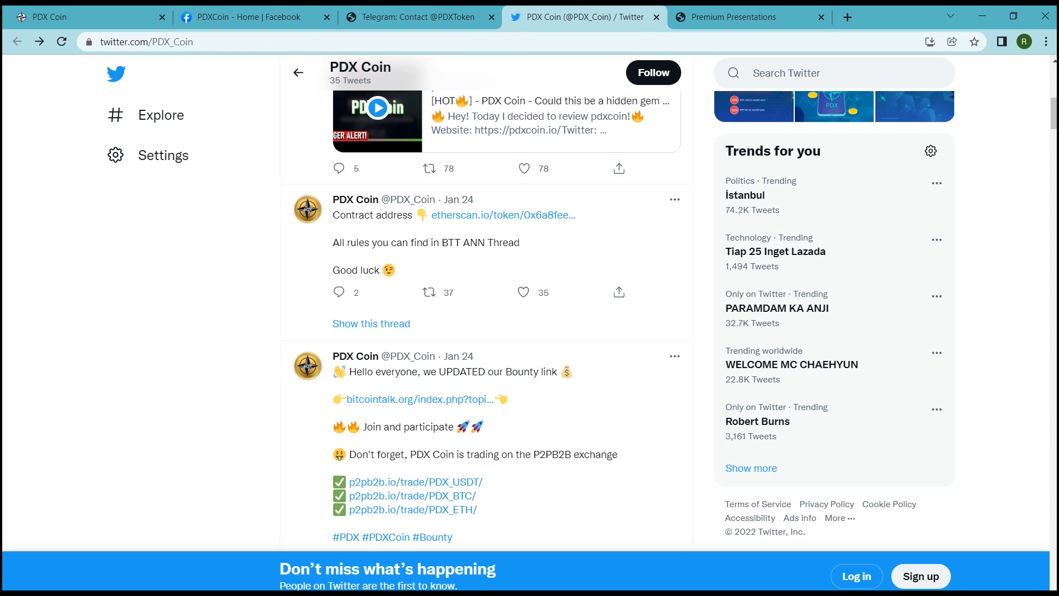
scroll(down, 3)
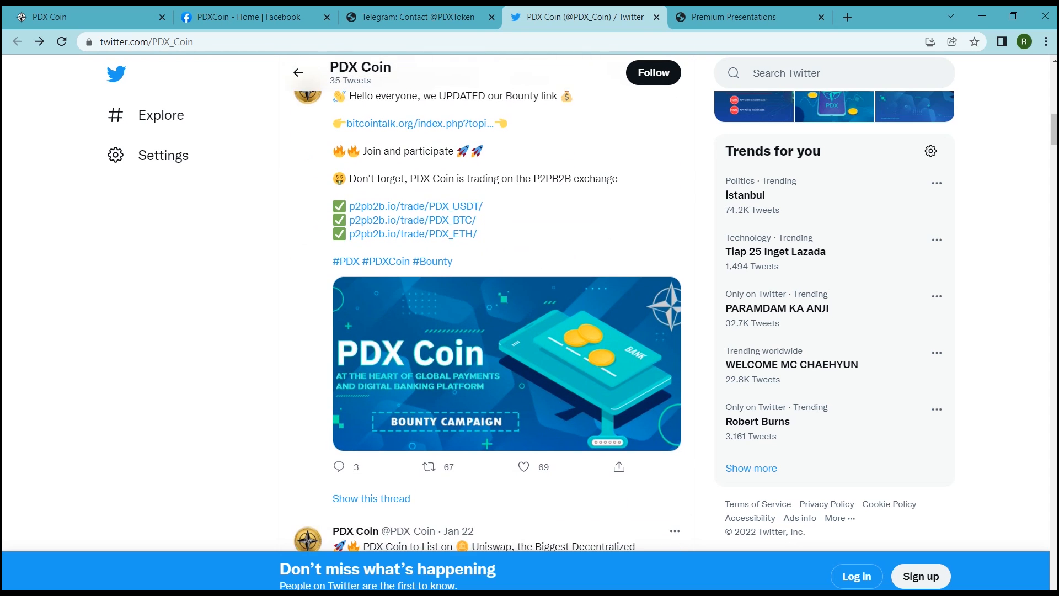
scroll(down, 3)
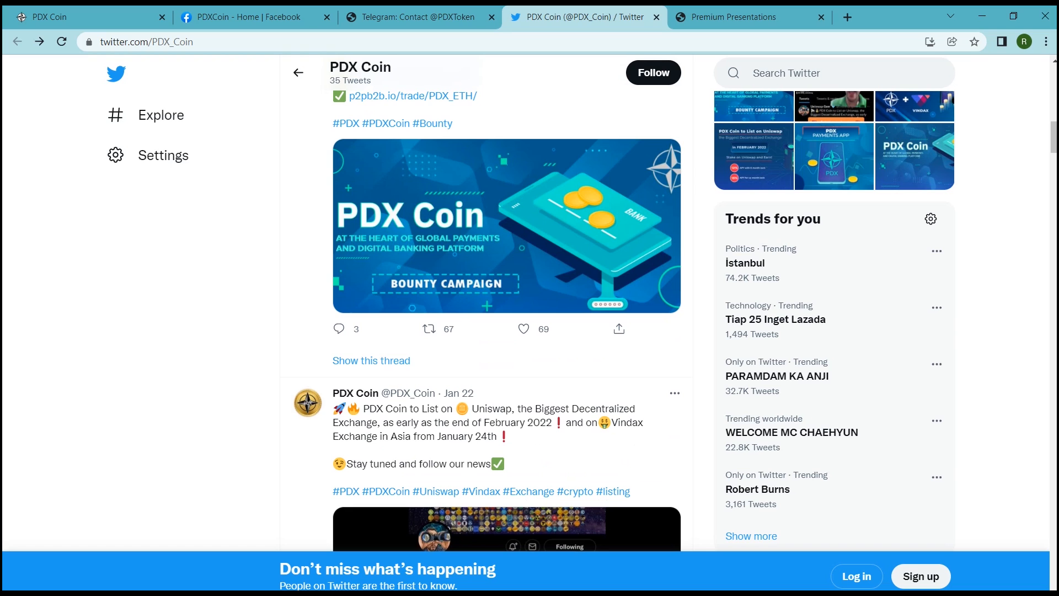
scroll(down, 3)
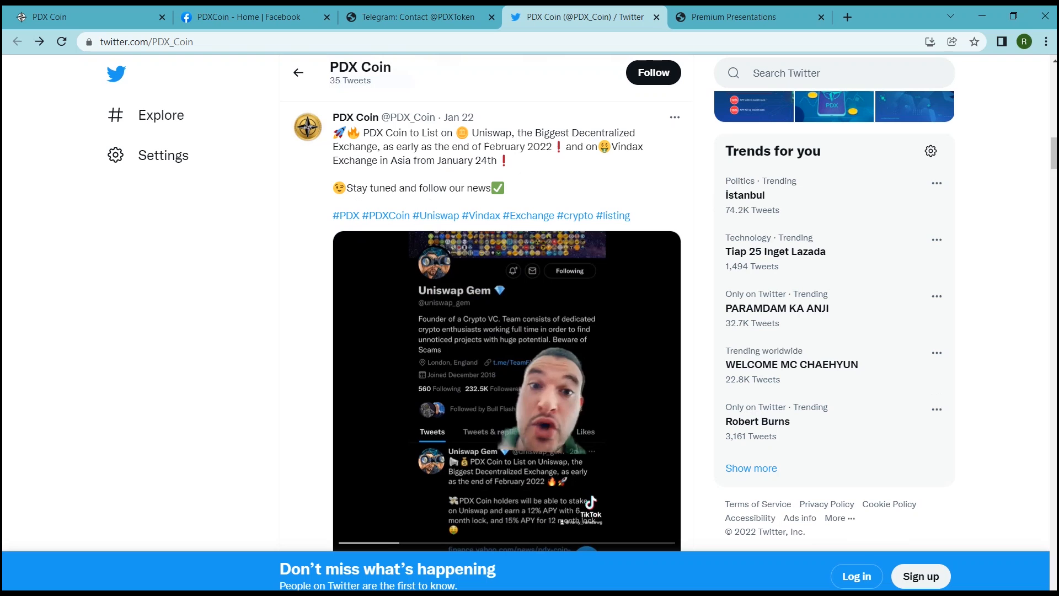
scroll(down, 3)
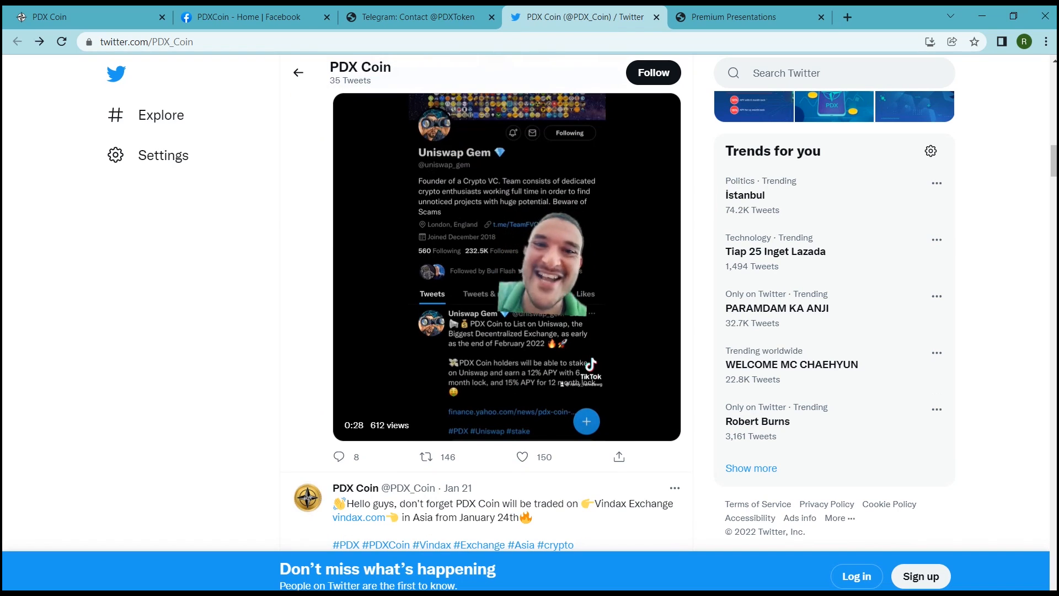
scroll(down, 3)
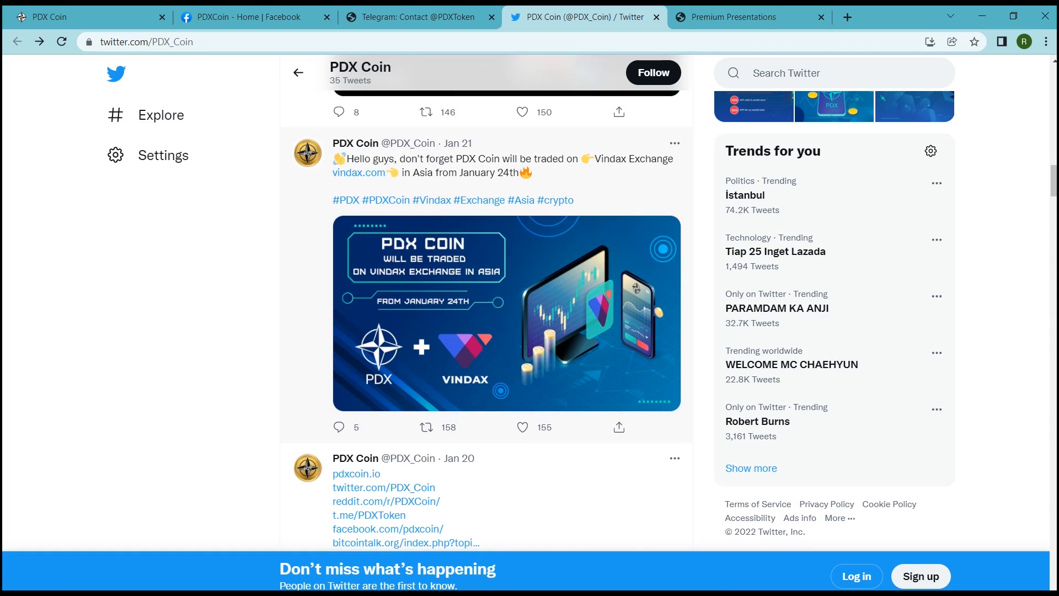
Step: Bring up the PDX Coin white paper PDF and skim through its executive summary
click(750, 17)
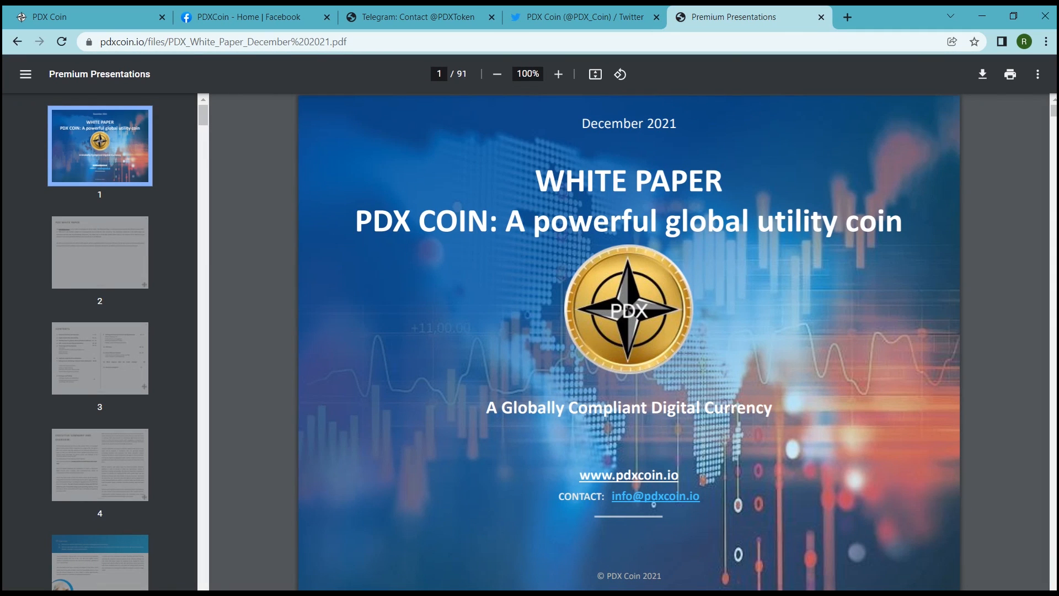
scroll(down, 3)
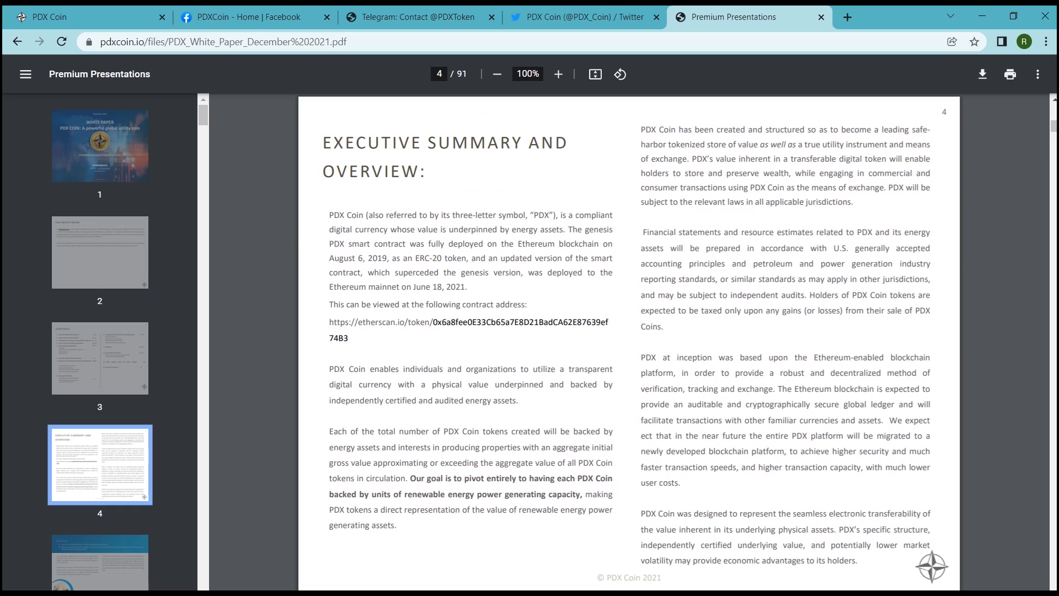
scroll(down, 3)
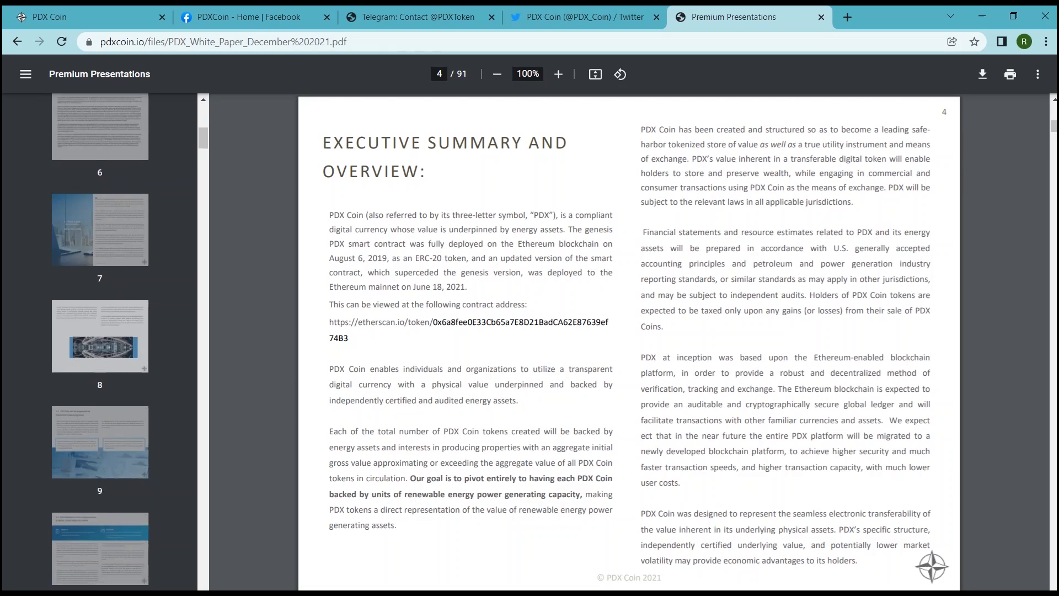
Step: Jump to page 9 of the white paper, skim it, then switch to the pdxcoin.io homepage
click(100, 305)
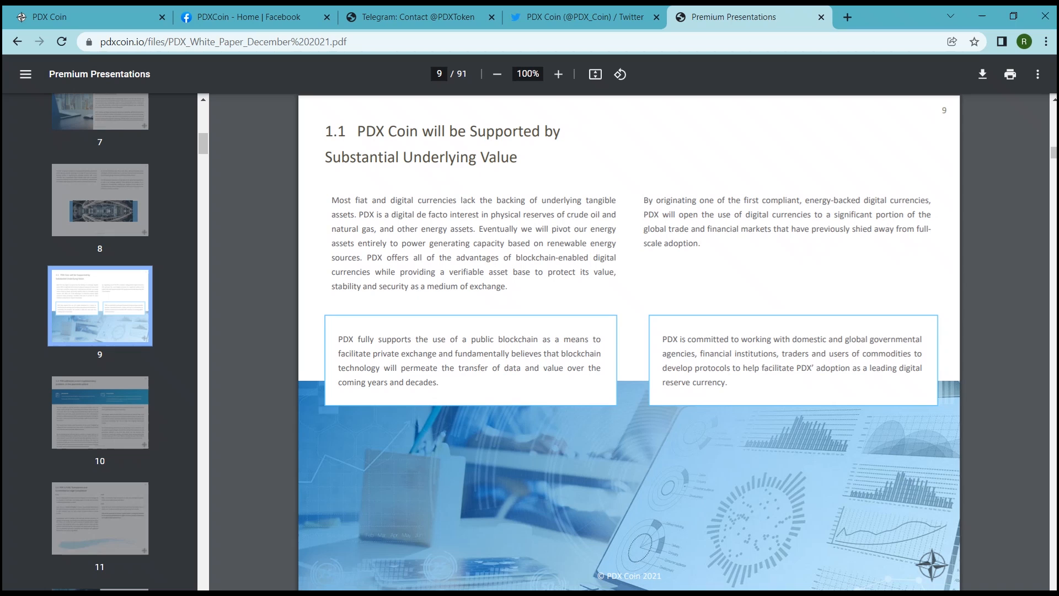
scroll(down, 3)
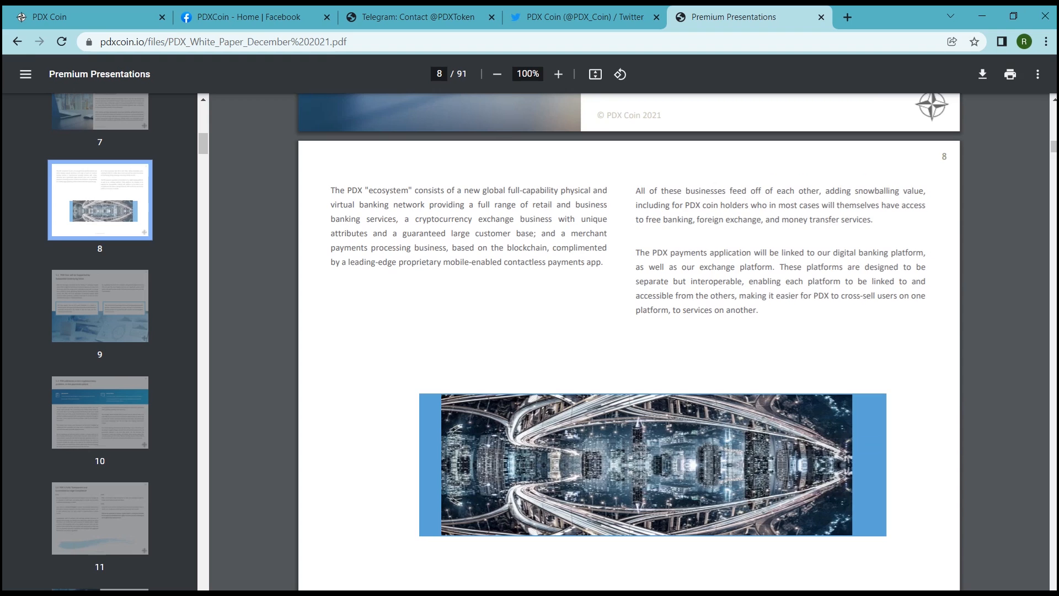
click(88, 17)
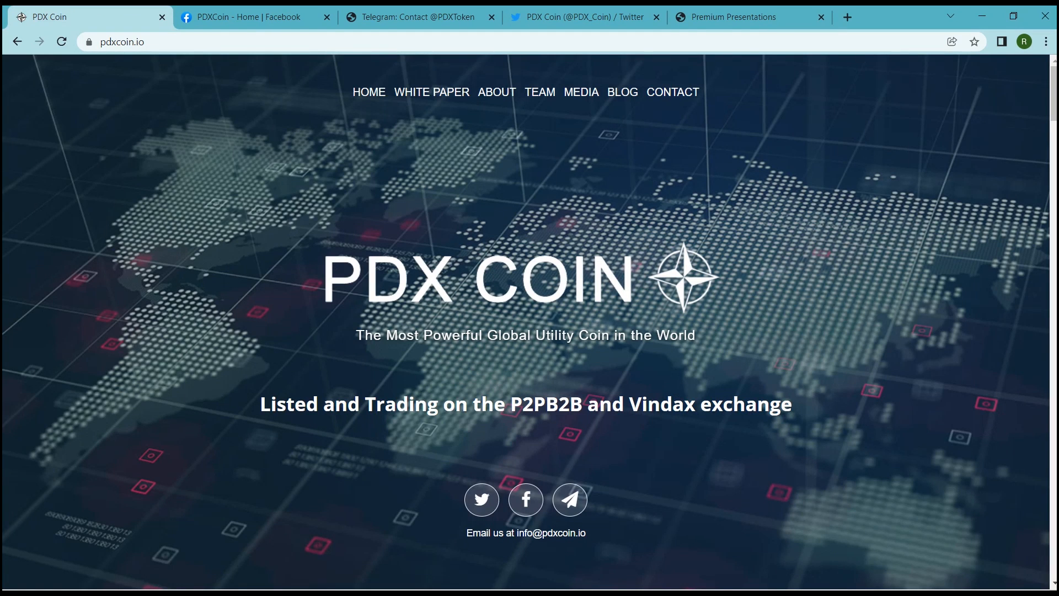
Step: Scroll the pdxcoin.io homepage past the payments and metaverse introduction to the Roadmap section
scroll(down, 3)
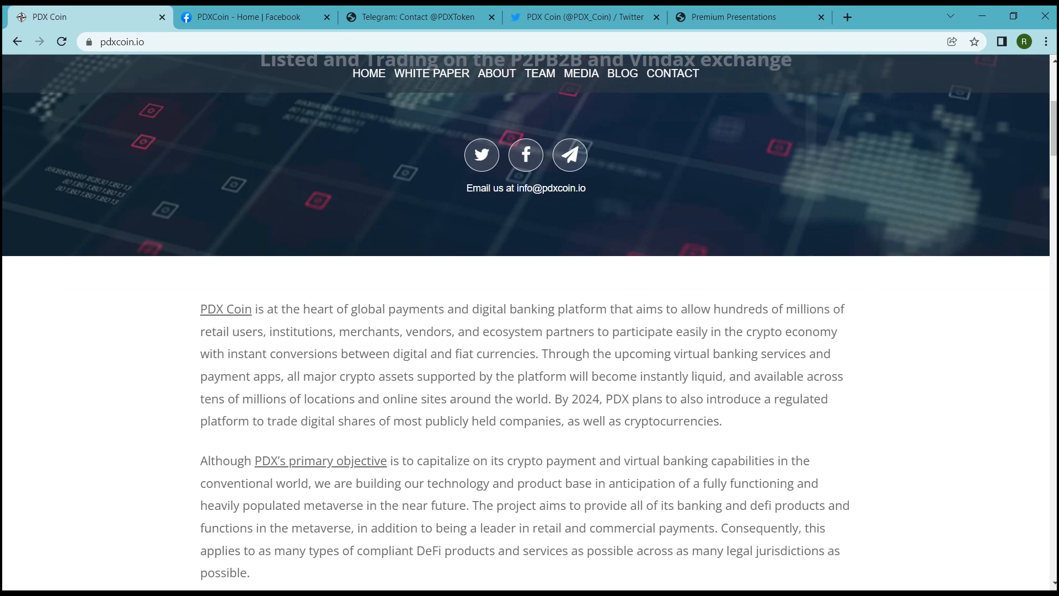
scroll(down, 3)
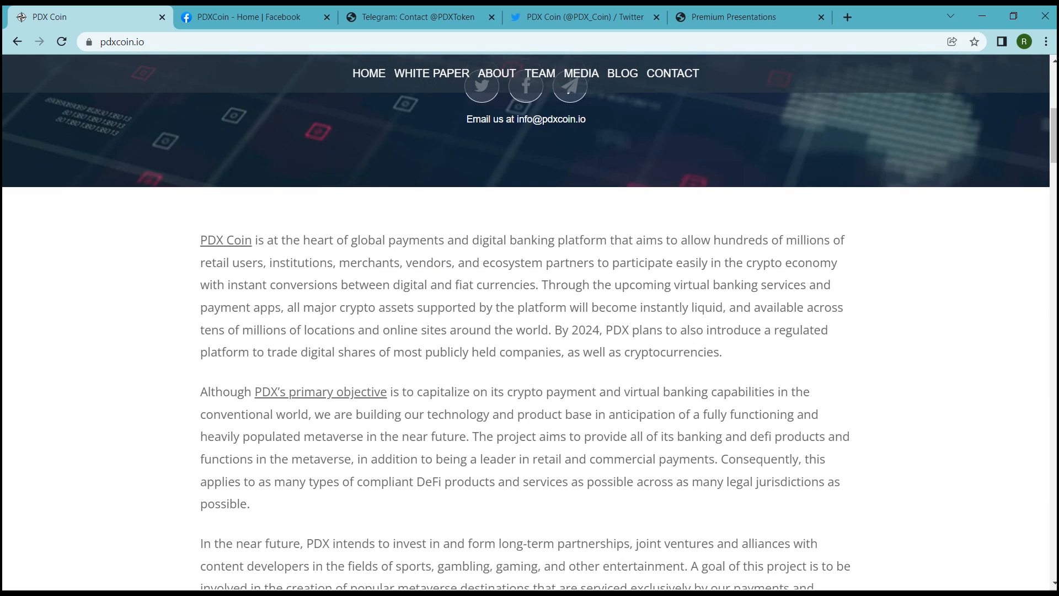
scroll(down, 3)
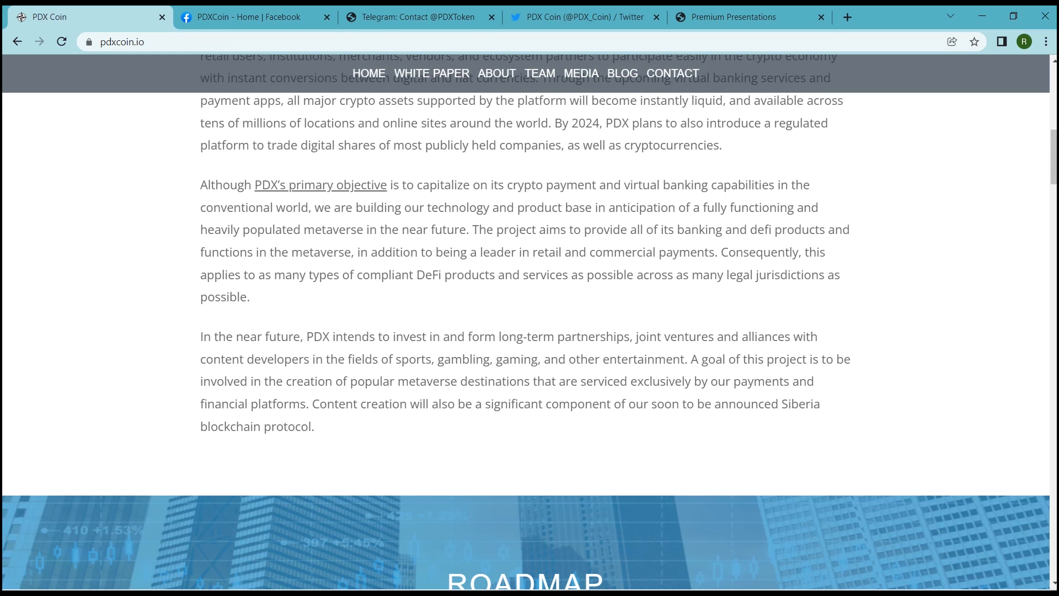
scroll(down, 3)
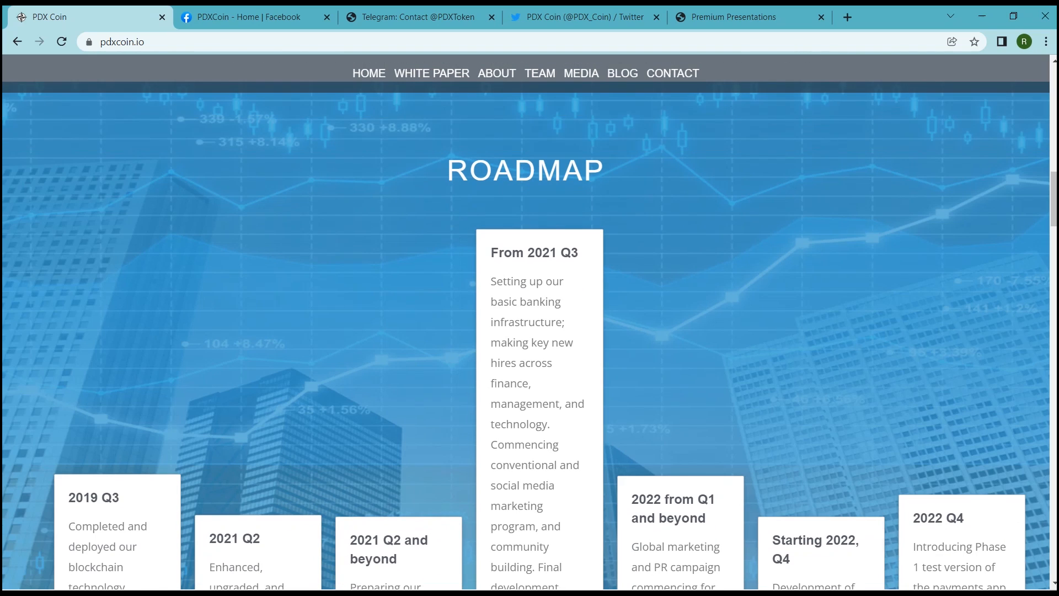
Step: Scroll past the roadmap timeline, PDX Coin video and token sales list to the Use of Proceeds table
scroll(down, 3)
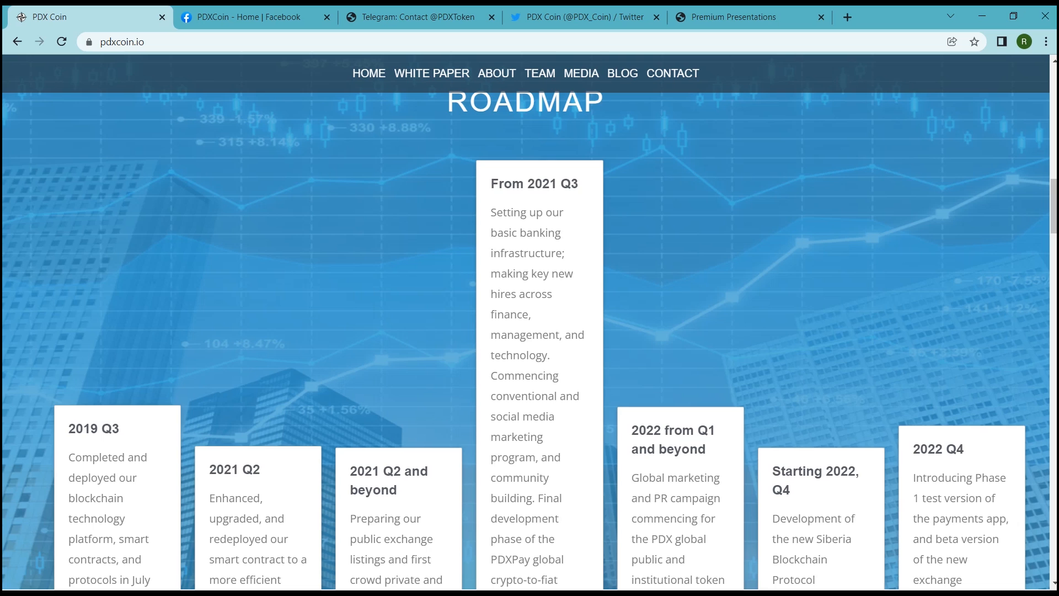
scroll(down, 3)
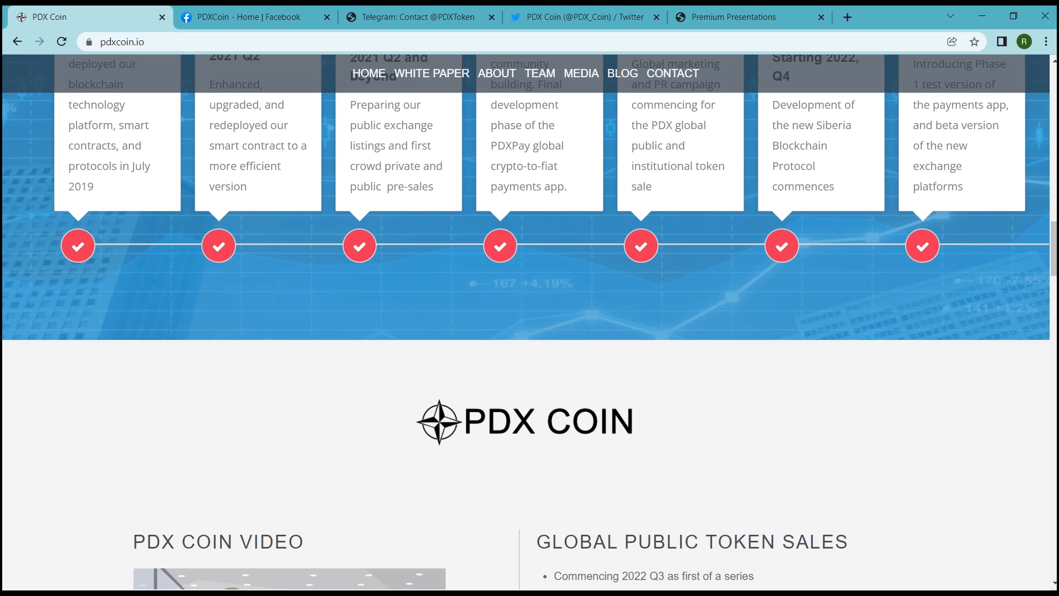
scroll(down, 3)
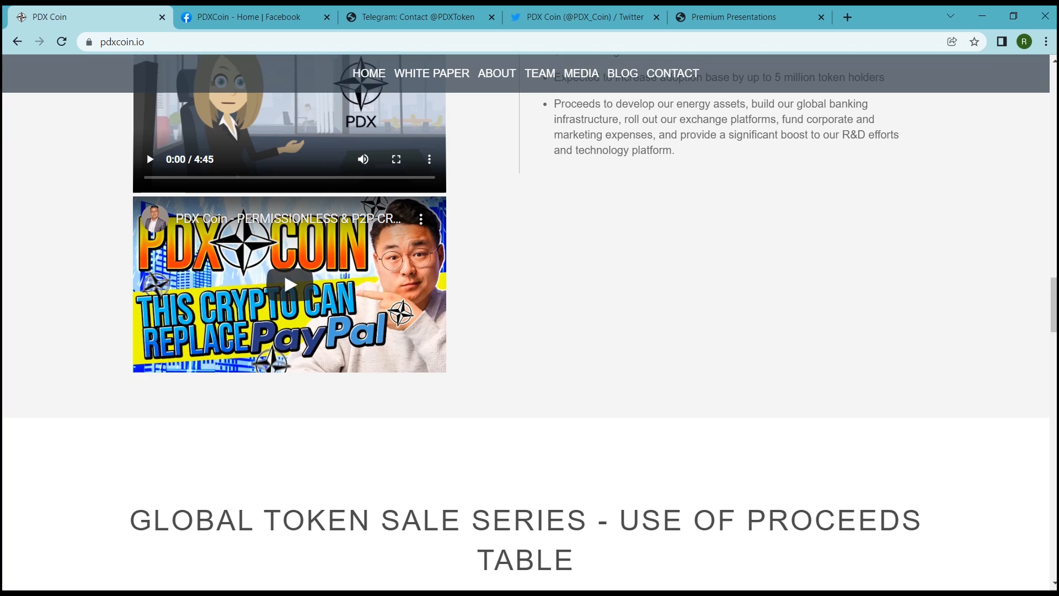
scroll(down, 3)
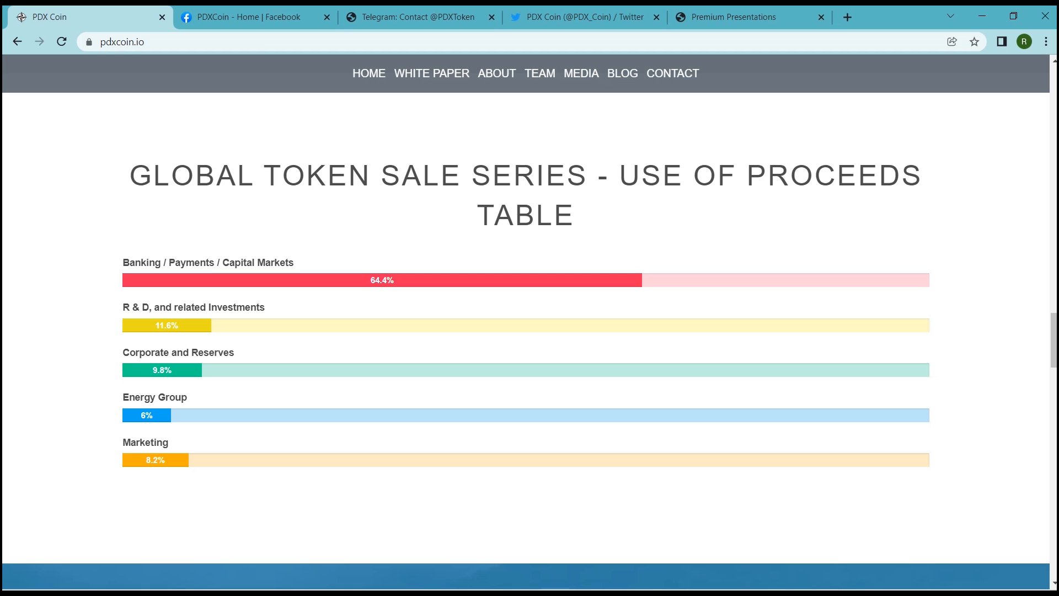
scroll(down, 3)
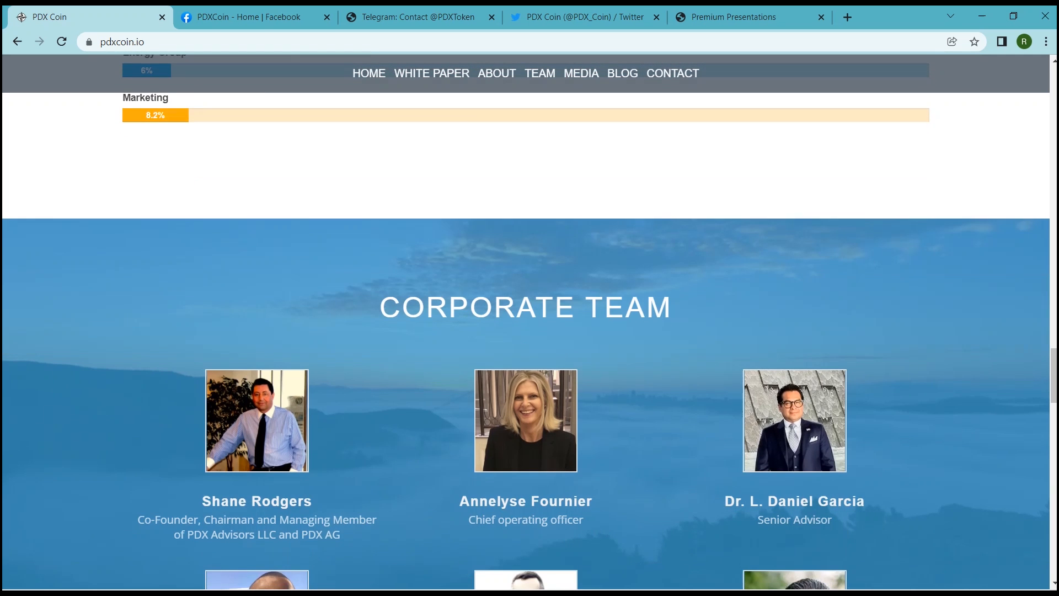
Step: Scroll past the Corporate and Development Team sections to Documentation with teaser, white paper and presentation
scroll(down, 3)
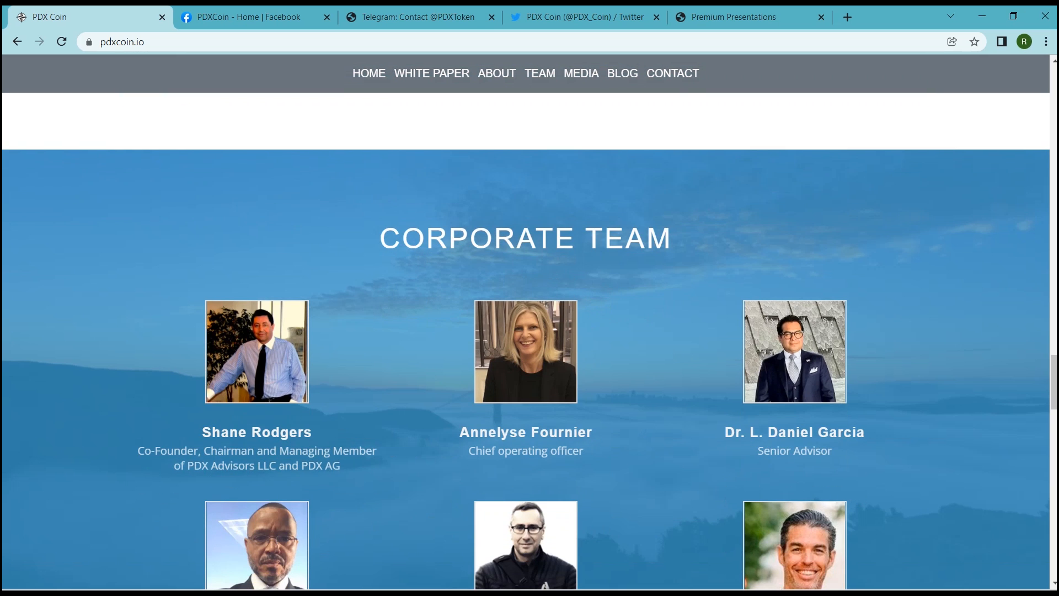
scroll(down, 3)
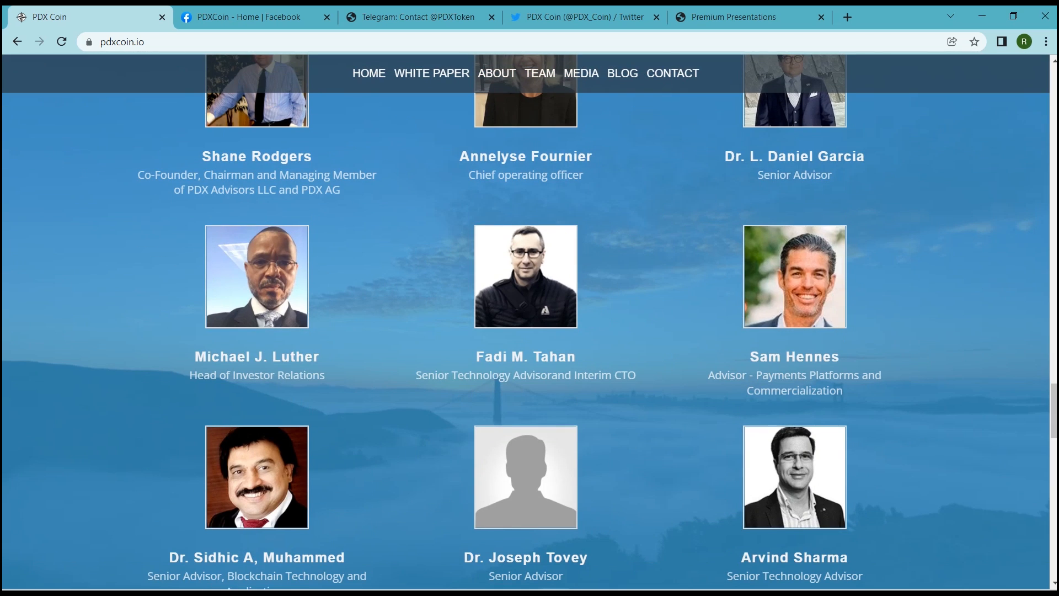
scroll(down, 3)
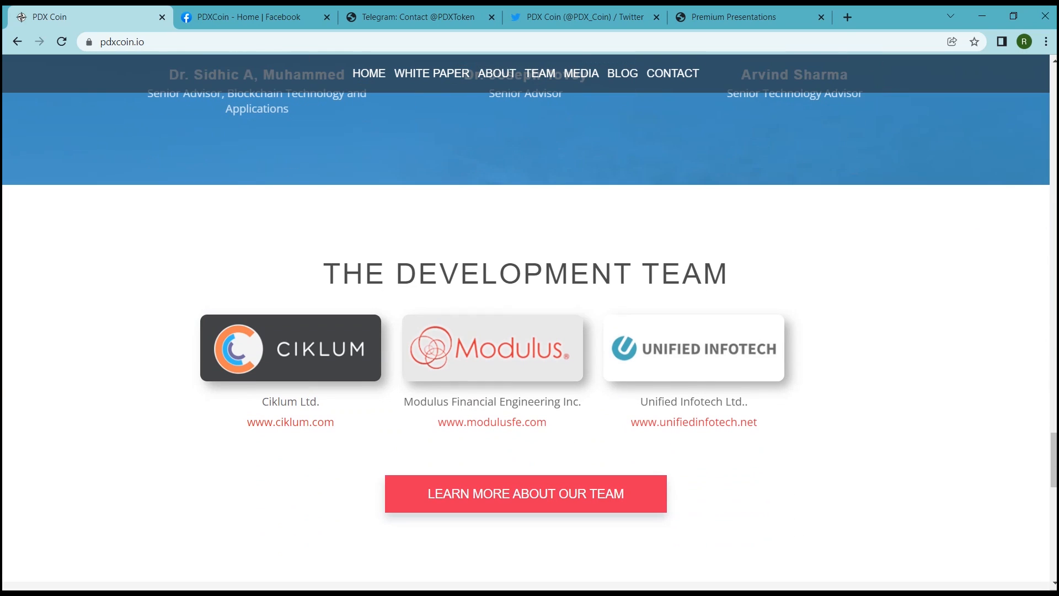
scroll(down, 3)
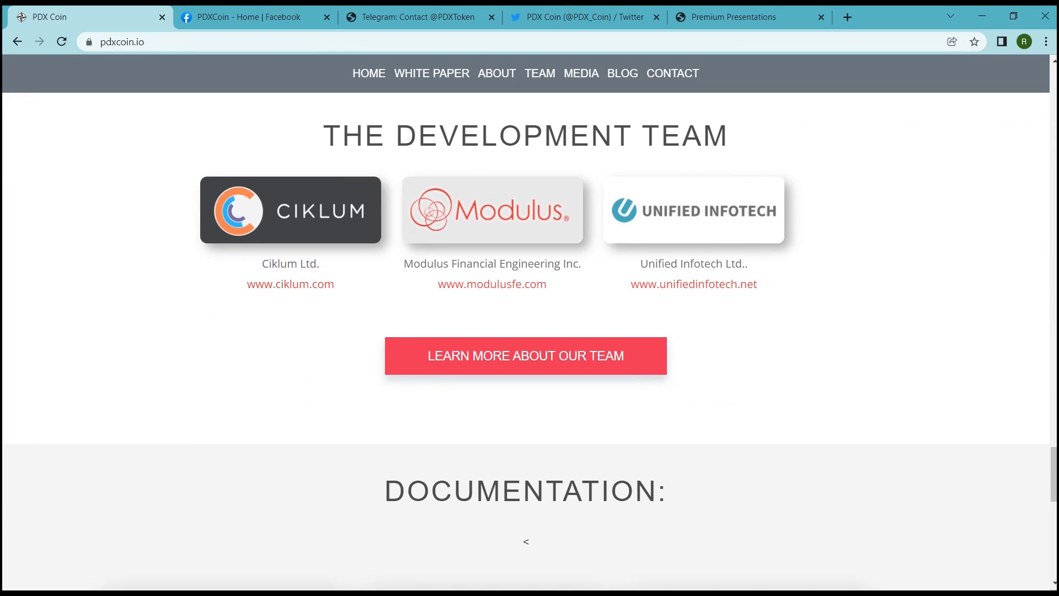
scroll(down, 3)
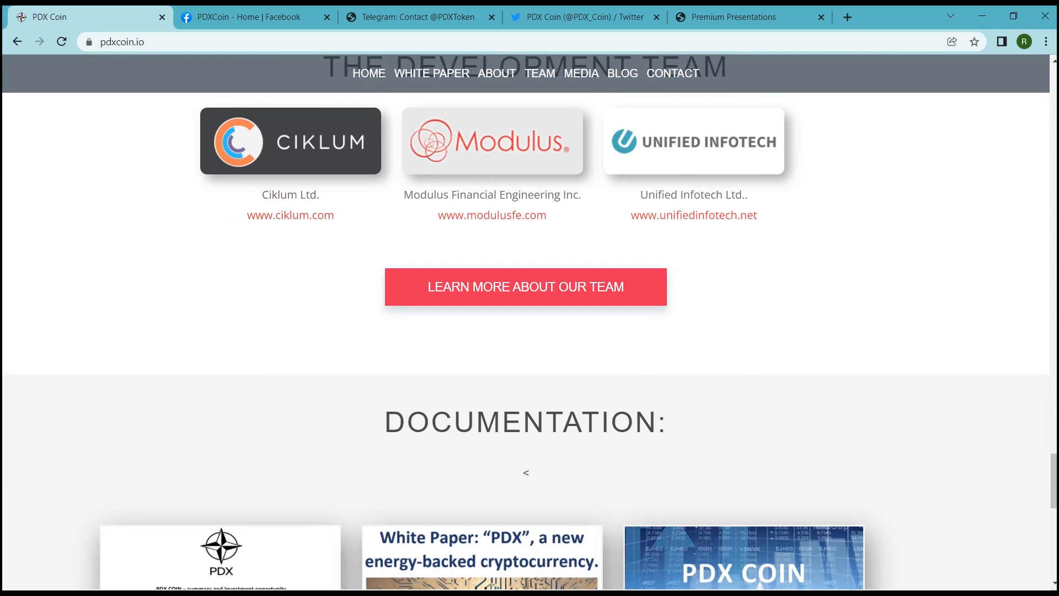
scroll(down, 3)
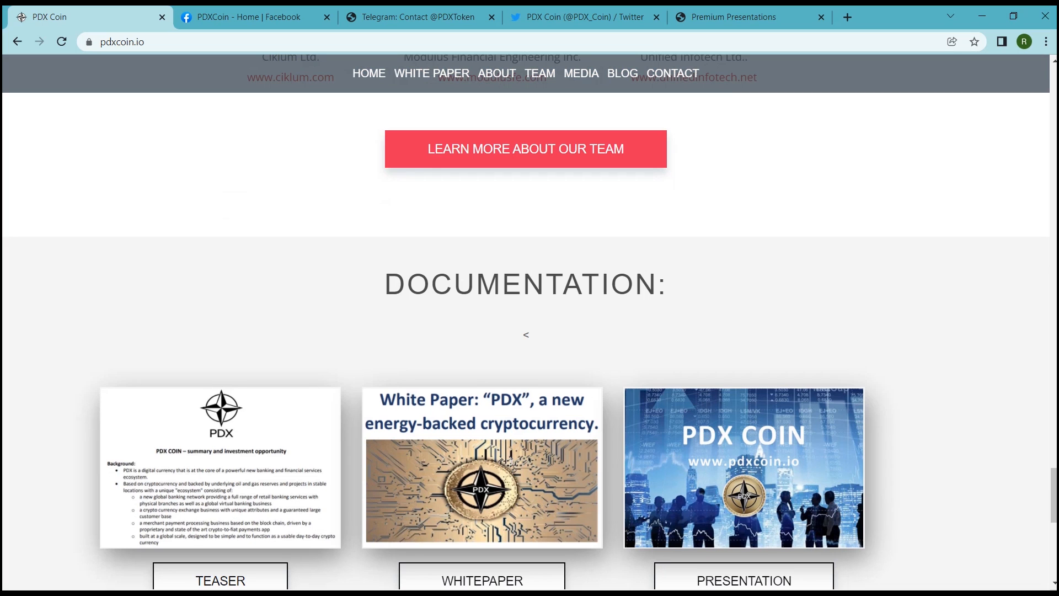
scroll(down, 3)
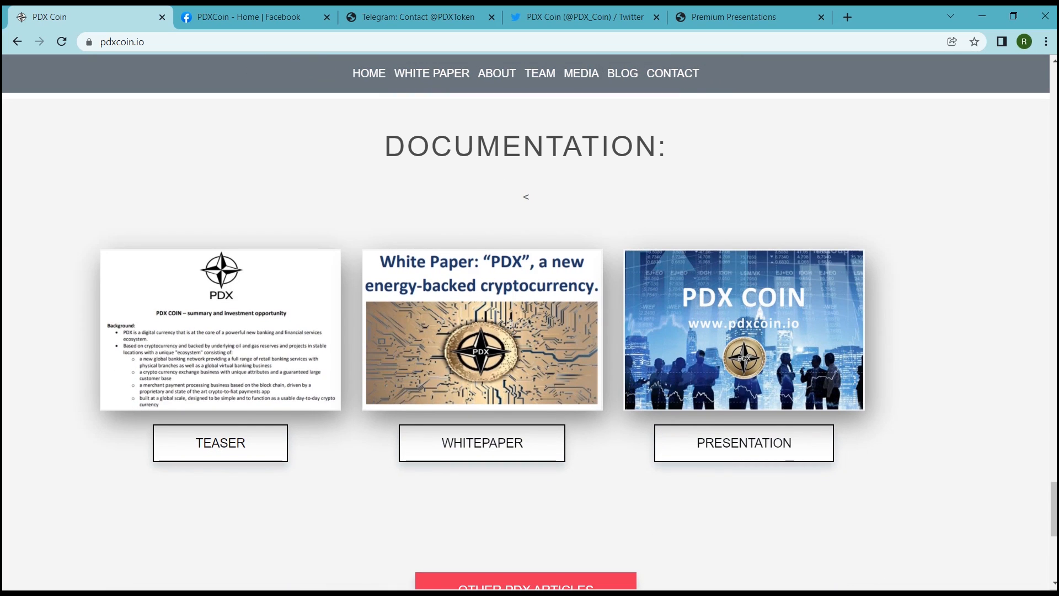
Step: Scroll back up to the Global Token Sale Series use-of-proceeds table above the Corporate Team section
scroll(down, 3)
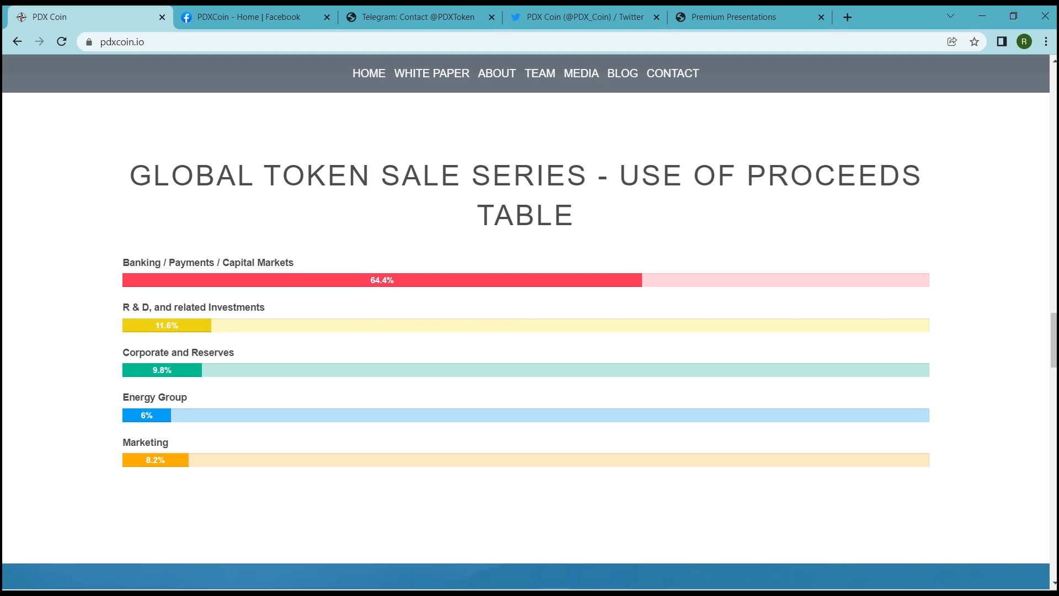
scroll(down, 3)
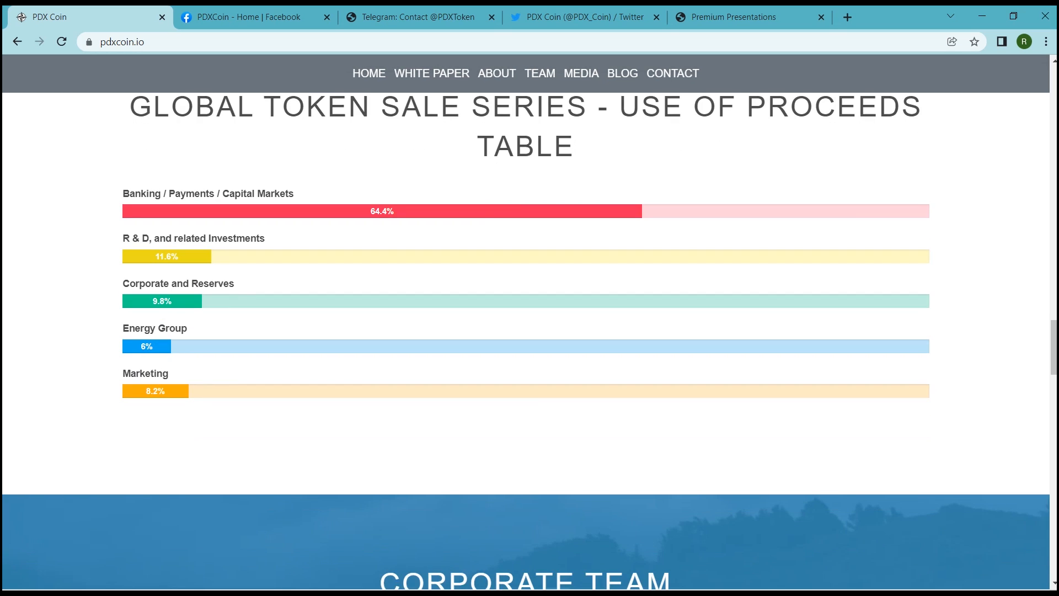